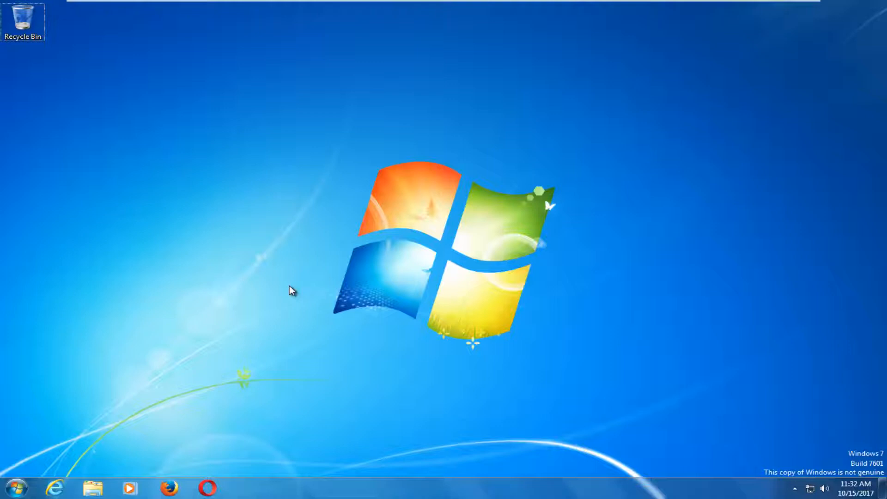
{"action": "mouse_move", "coordinate": [390, 291]}
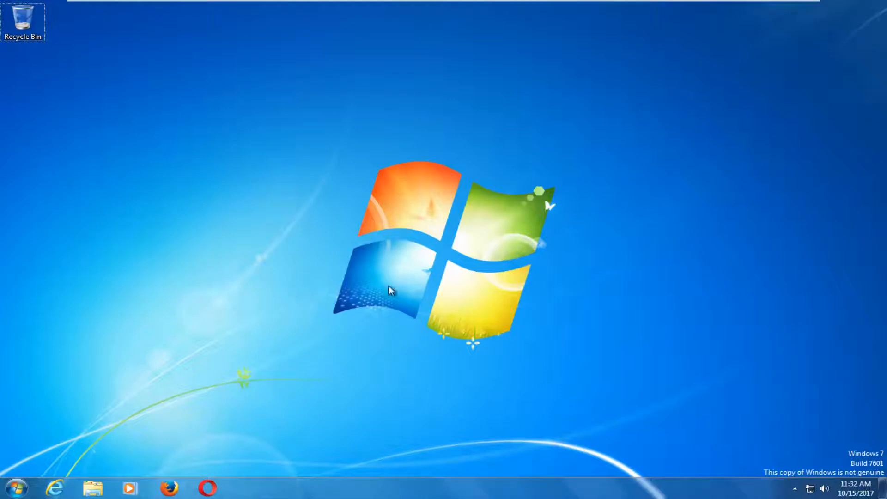
{"action": "mouse_move", "coordinate": [11, 488]}
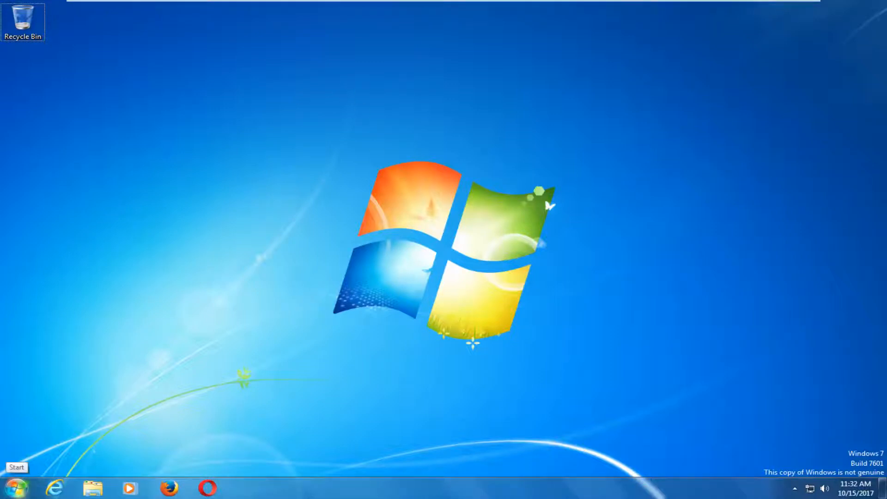
Restart the computer from the Start menu's Shut down options.
{"action": "left_click", "coordinate": [214, 460]}
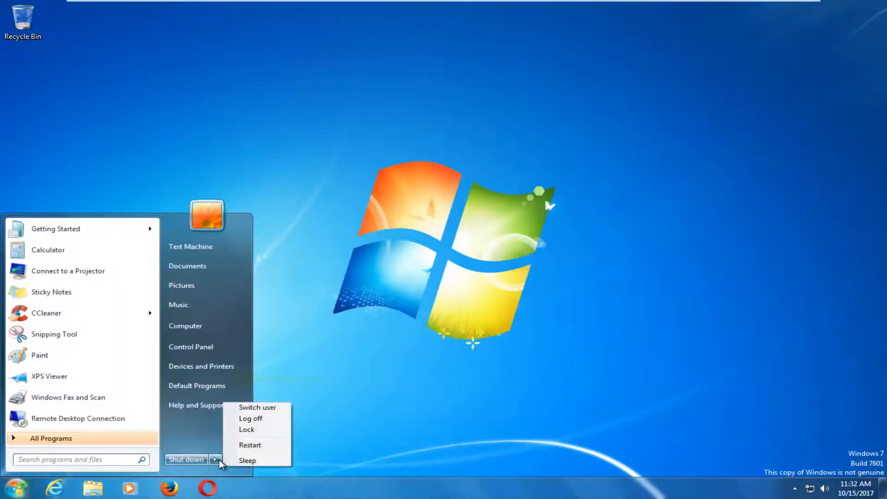
{"action": "mouse_move", "coordinate": [261, 449]}
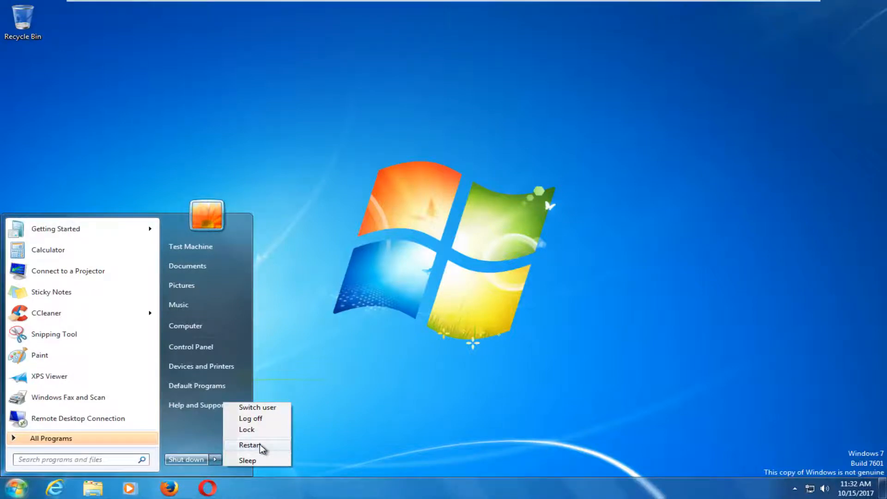
{"action": "left_click", "coordinate": [251, 445]}
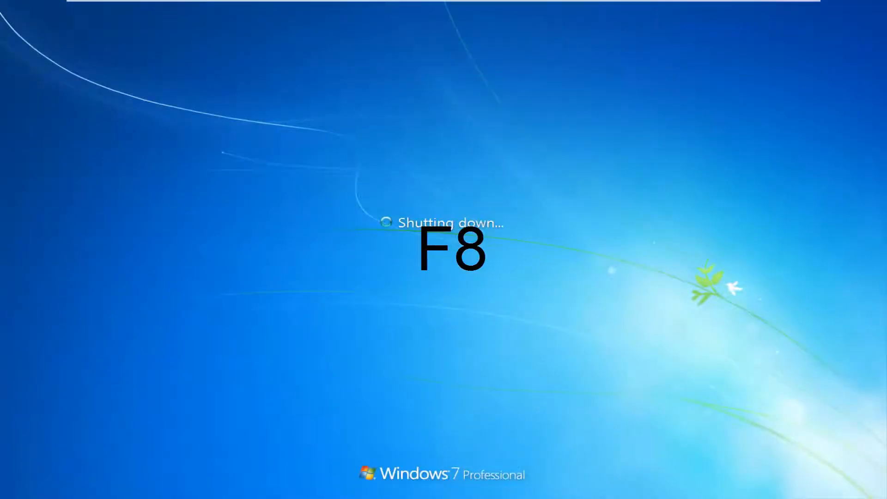
Boot into Safe Mode with Networking from the F8 Advanced Boot Options menu.
{"action": "key", "text": "F8"}
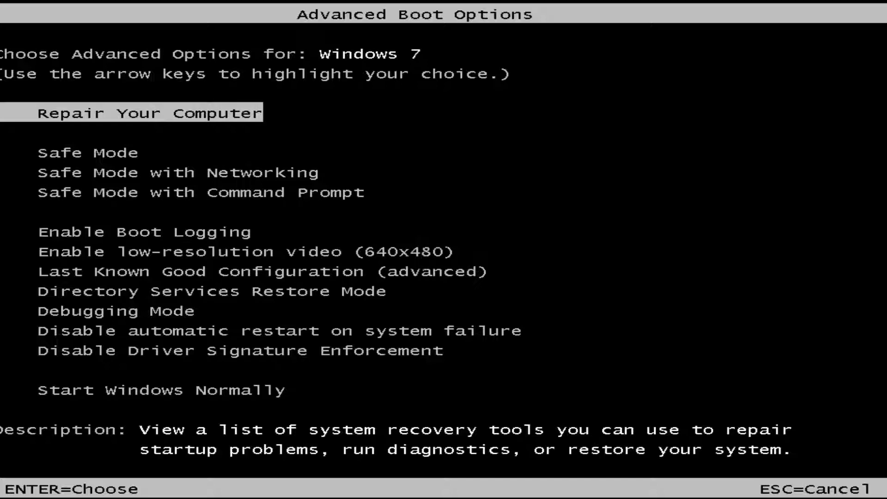
{"action": "key", "text": "Down"}
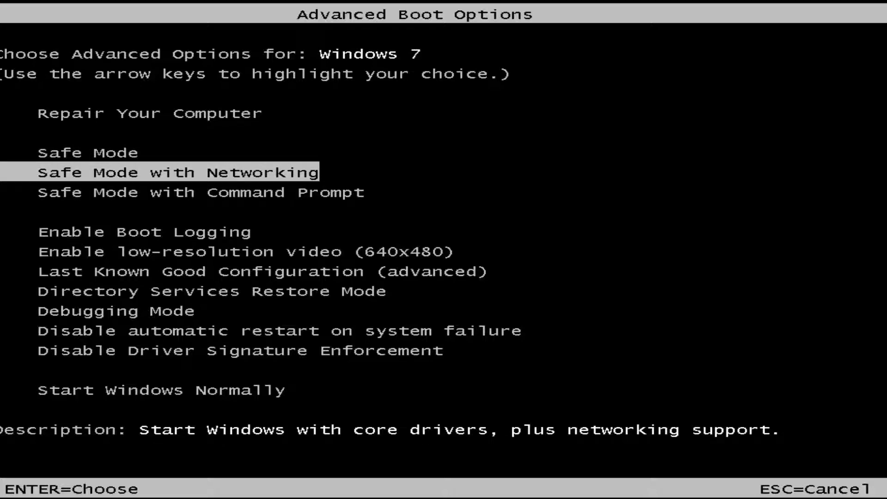
{"action": "key", "text": "Return"}
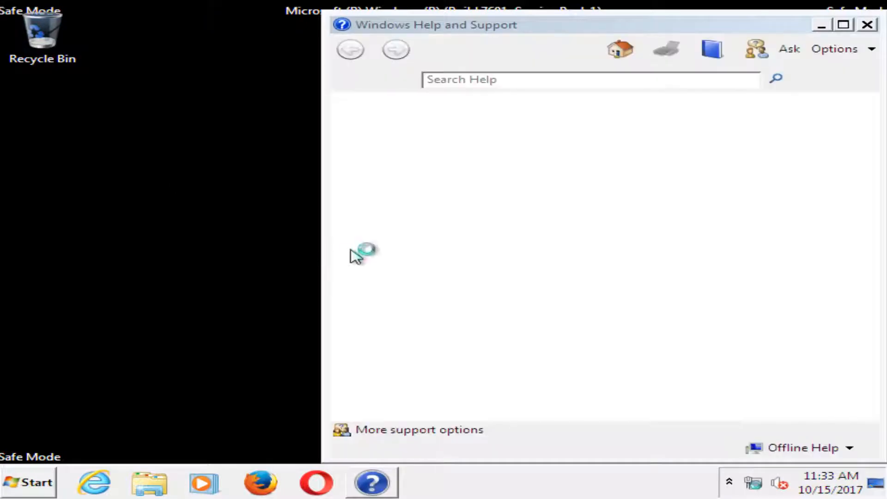
Close Help and Support and search the Start menu for 'programs and features'.
{"action": "left_click", "coordinate": [868, 24]}
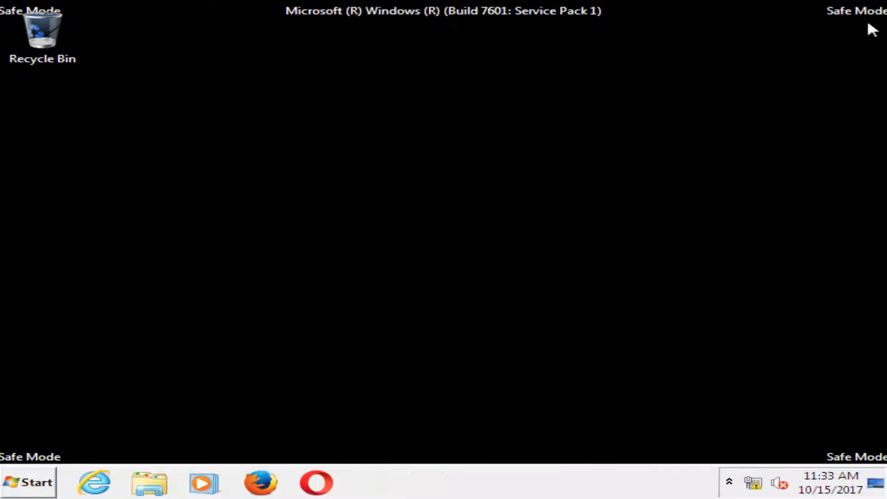
{"action": "left_click", "coordinate": [28, 483]}
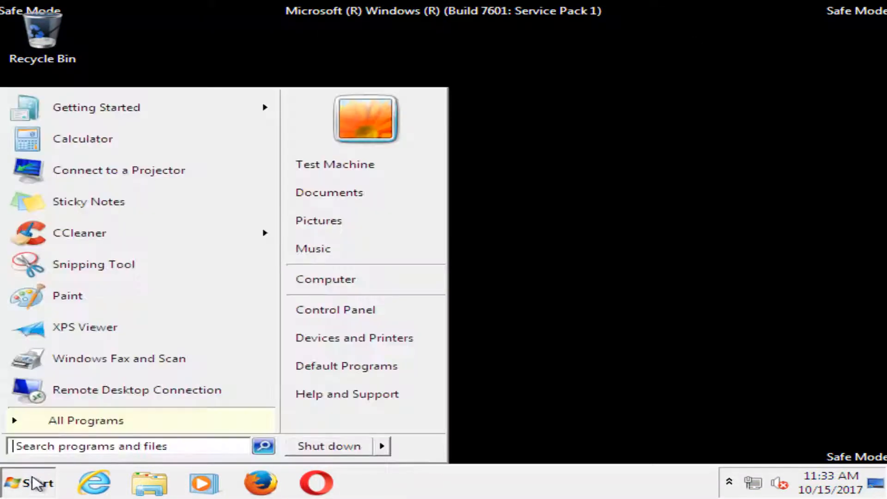
{"action": "type", "text": "programs an"}
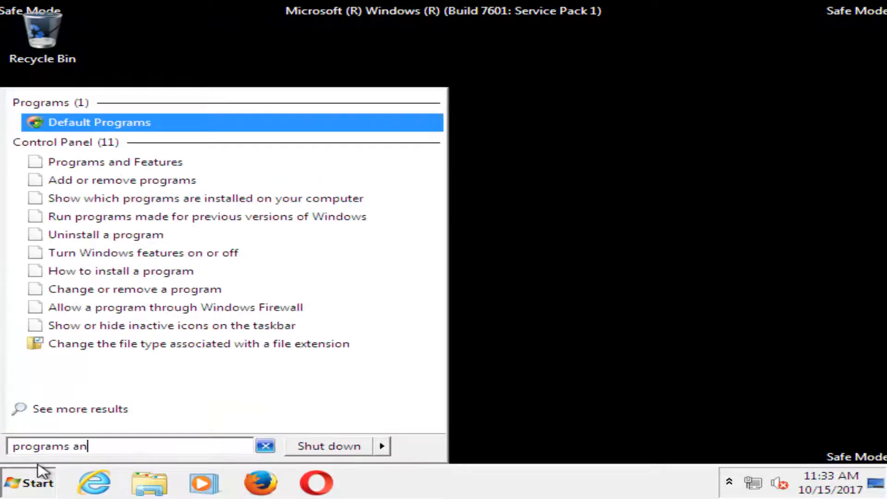
{"action": "type", "text": "d fea"}
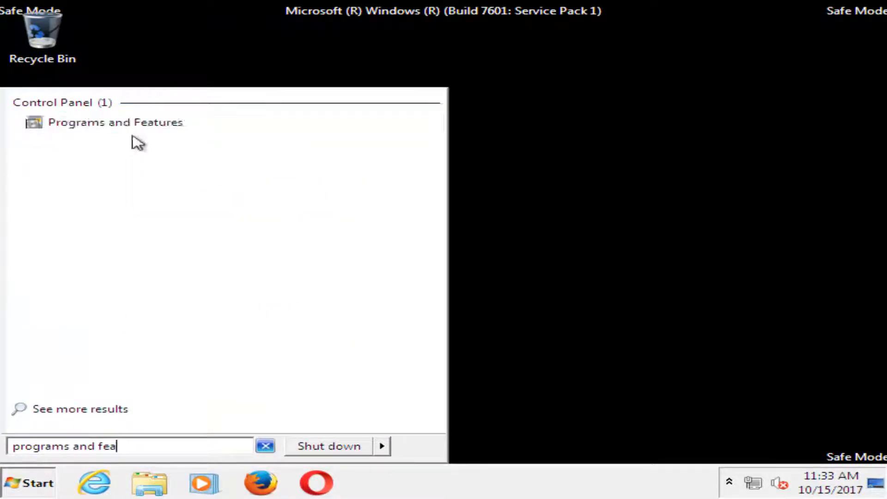
Show the list of installed programs in Programs and Features.
{"action": "left_click", "coordinate": [116, 122]}
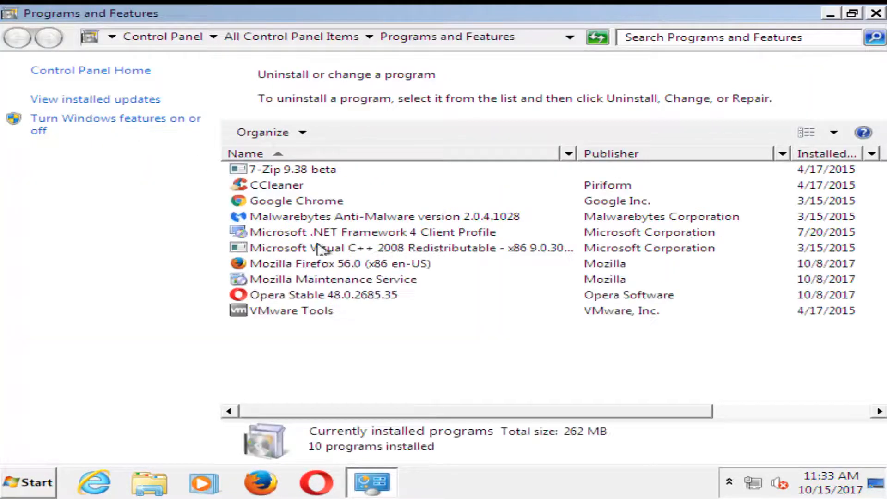
{"action": "mouse_move", "coordinate": [351, 253]}
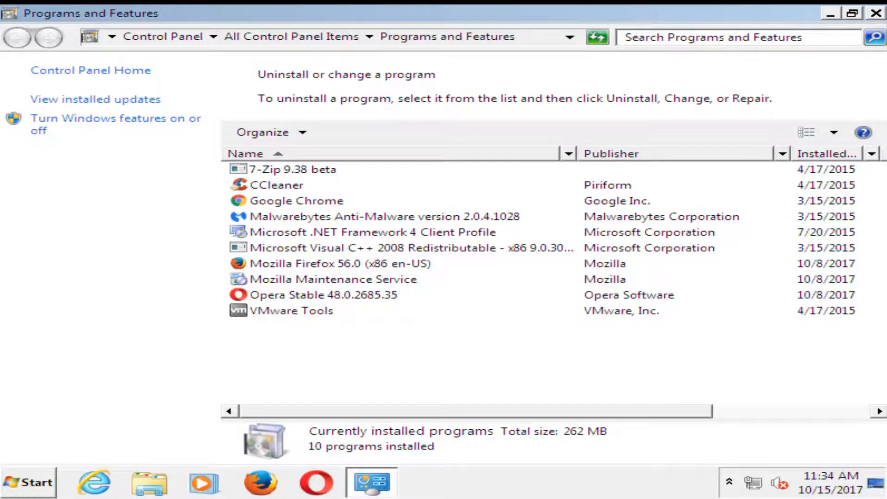
Close Programs and Features and launch Device Manager via a Start menu search.
{"action": "left_click", "coordinate": [873, 12]}
{"action": "type", "text": "devic"}
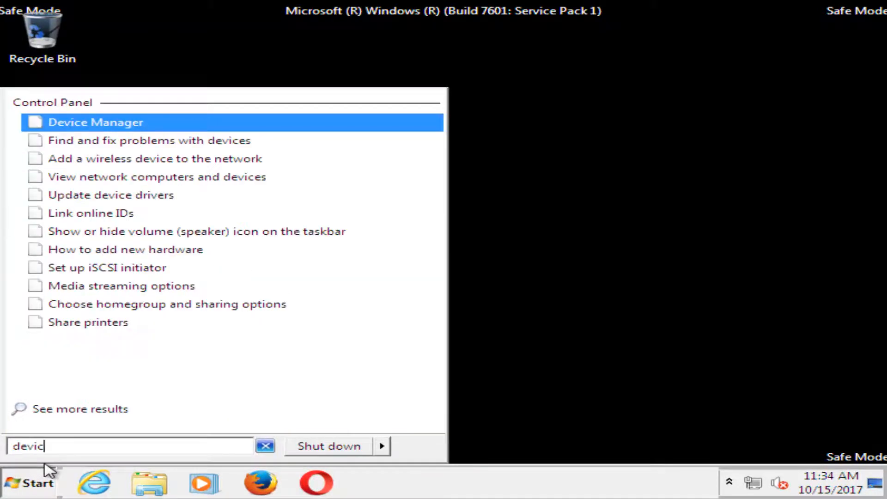
{"action": "type", "text": "e"}
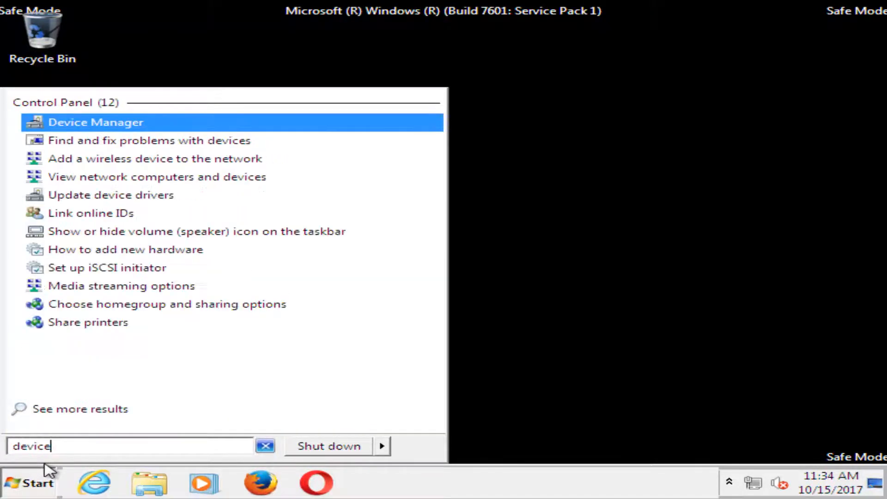
{"action": "type", "text": "mana"}
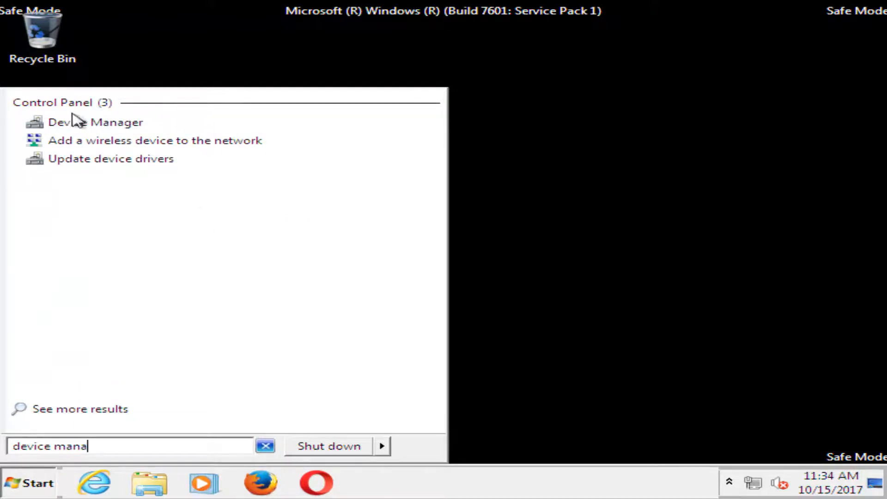
{"action": "left_click", "coordinate": [95, 122]}
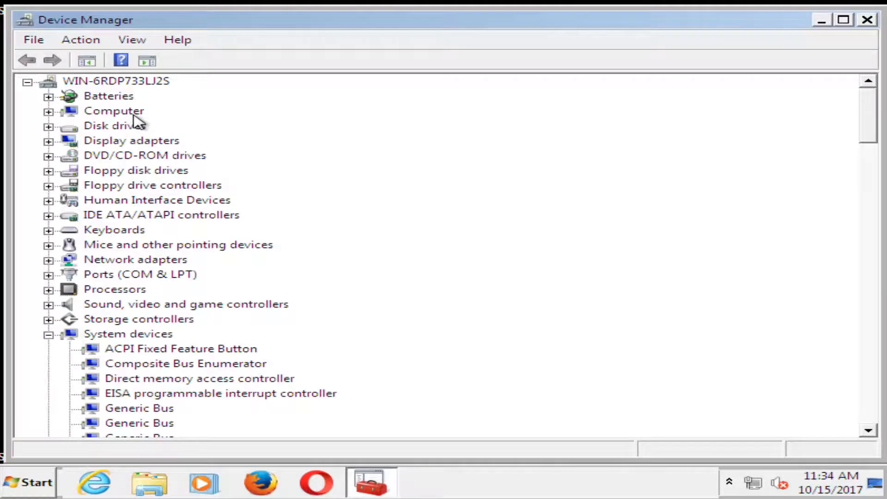
Uninstall the Intel(R) PRO/1000 MT Network Connection under Network adapters, then close Device Manager.
{"action": "left_click", "coordinate": [135, 259]}
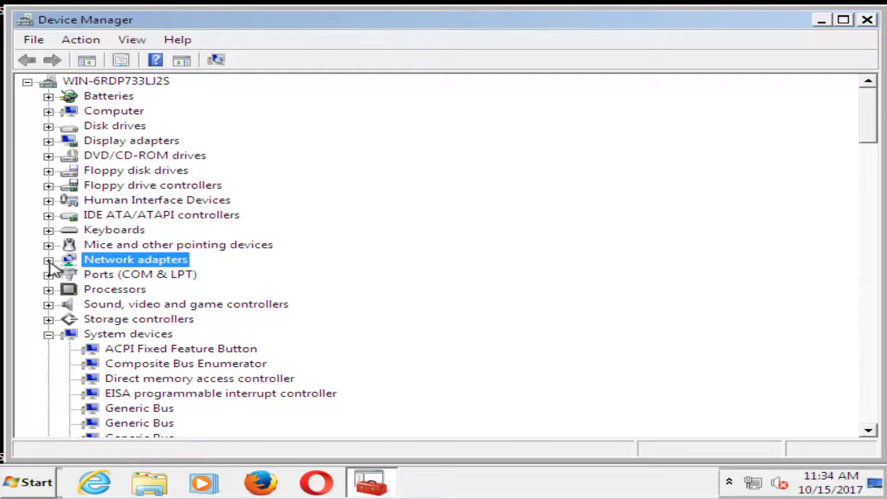
{"action": "left_click", "coordinate": [49, 259]}
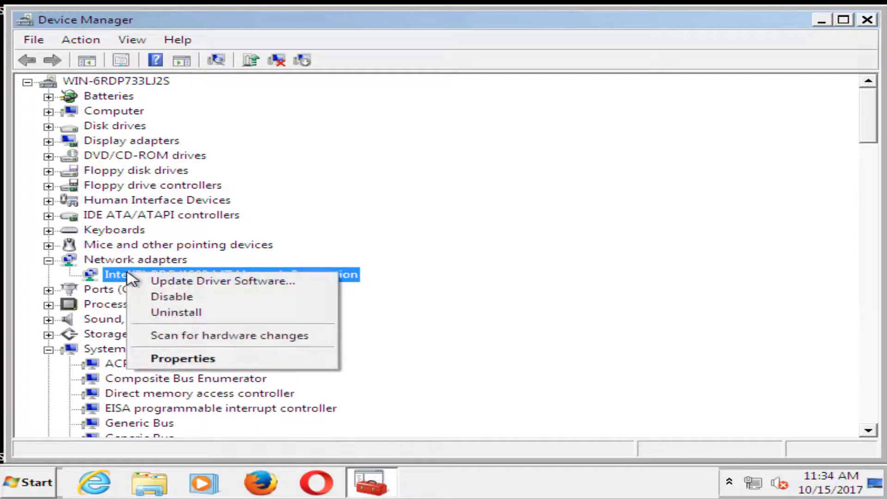
{"action": "left_click", "coordinate": [175, 312]}
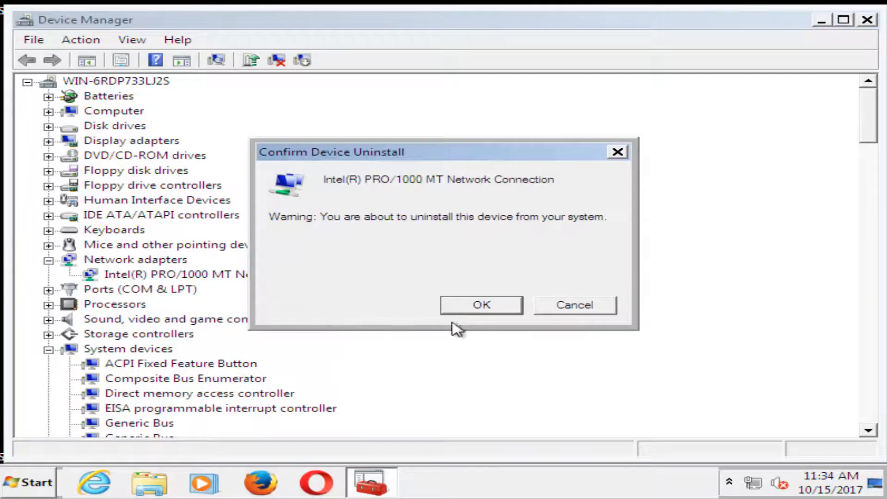
{"action": "left_click", "coordinate": [481, 304]}
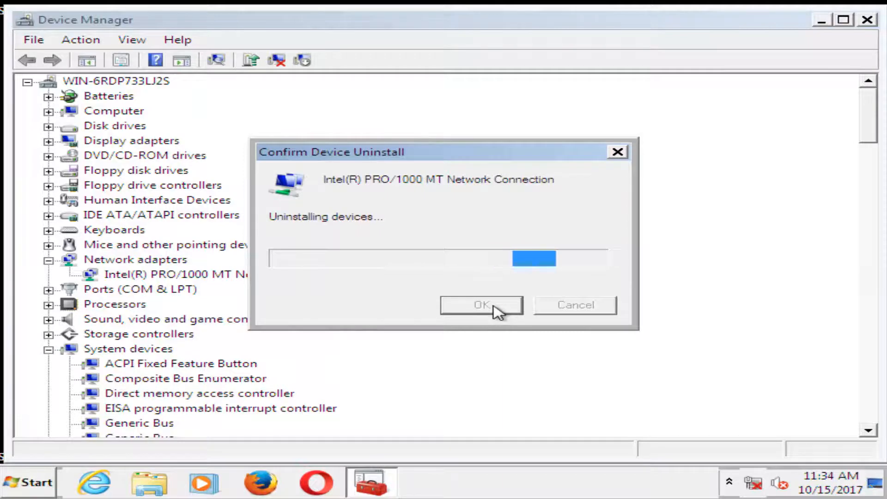
{"action": "left_click", "coordinate": [481, 305]}
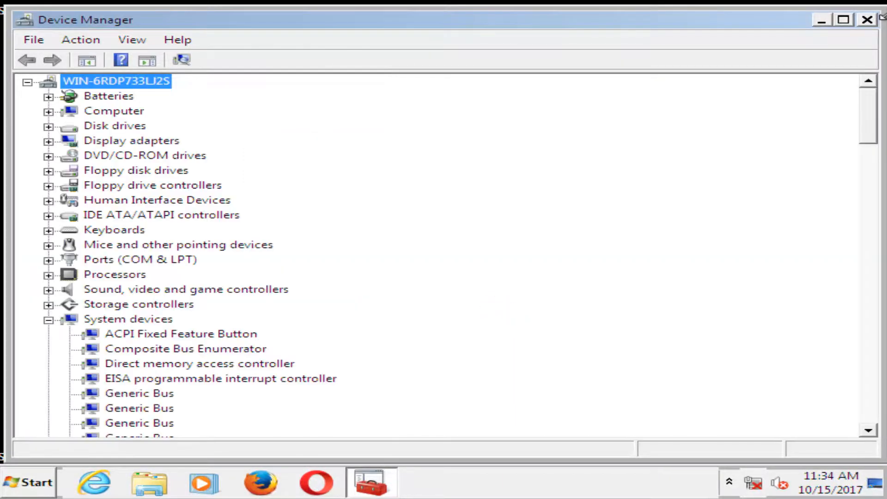
{"action": "left_click", "coordinate": [868, 19]}
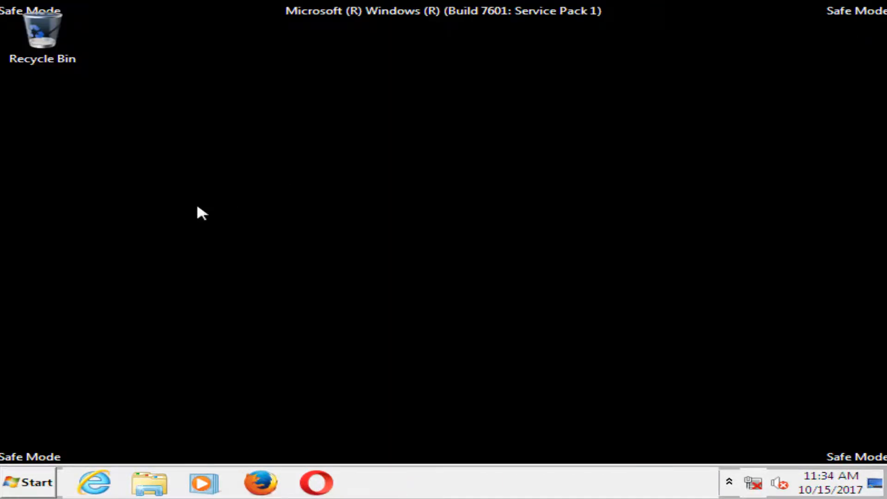
Restart the computer from the Start menu to leave Safe Mode.
{"action": "left_click", "coordinate": [29, 482]}
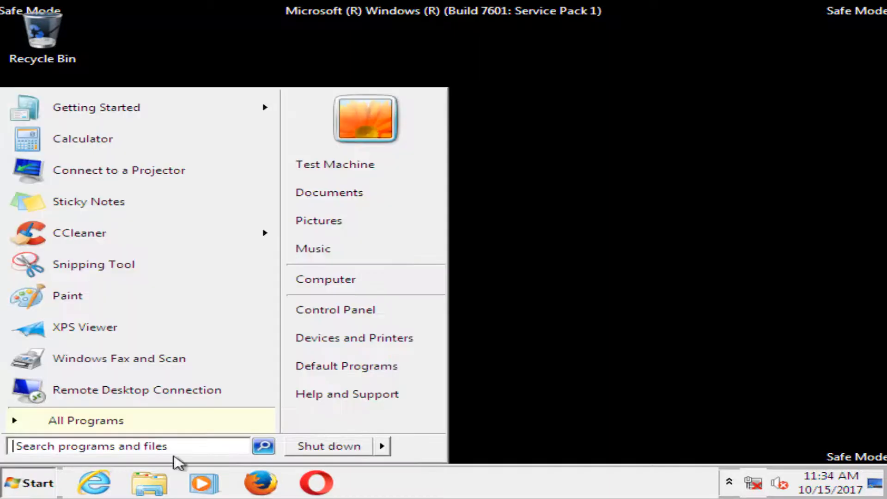
{"action": "left_click", "coordinate": [382, 445]}
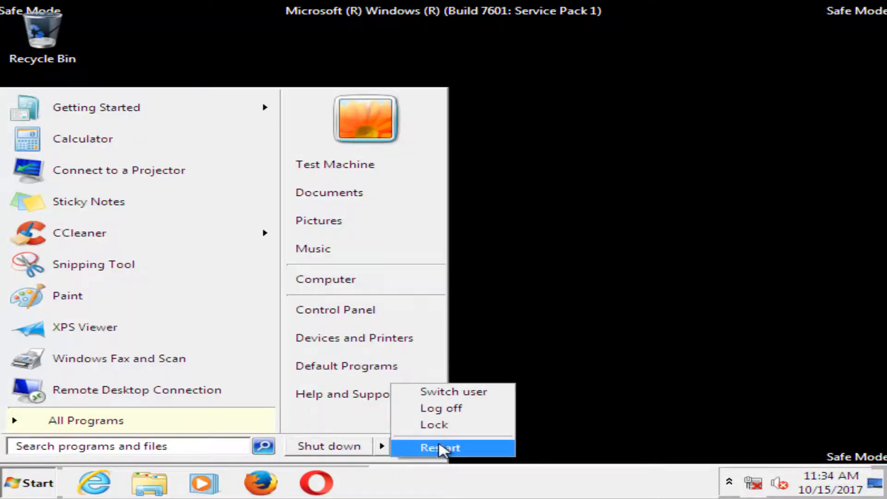
{"action": "left_click", "coordinate": [440, 447]}
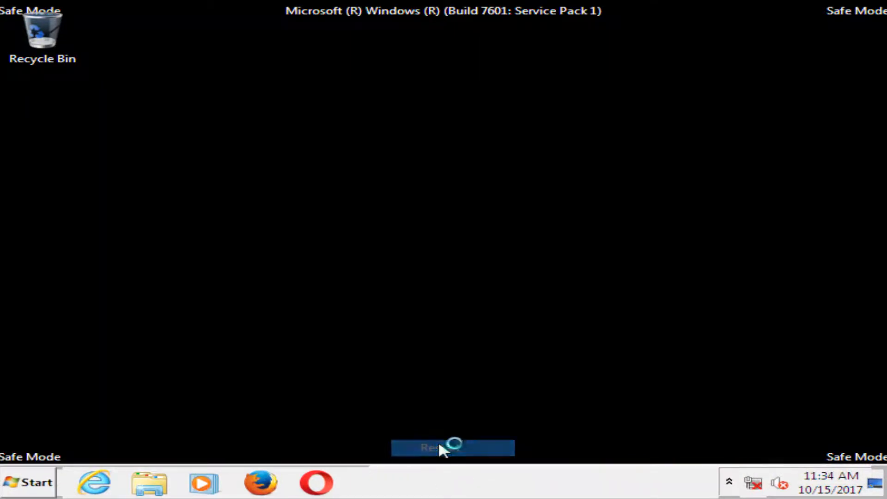